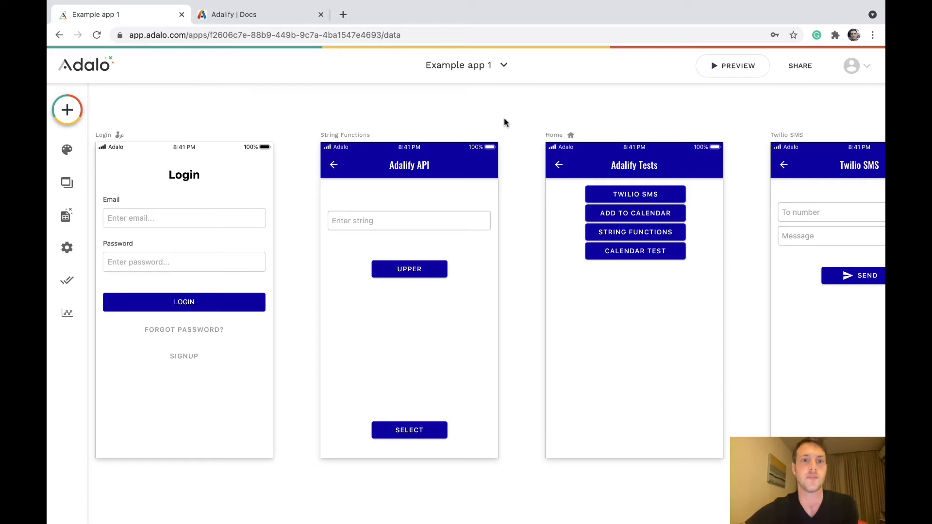
Step: Review the Capitalize, Upper, Lower and Title endpoints in the Adalify string functions docs
click(261, 14)
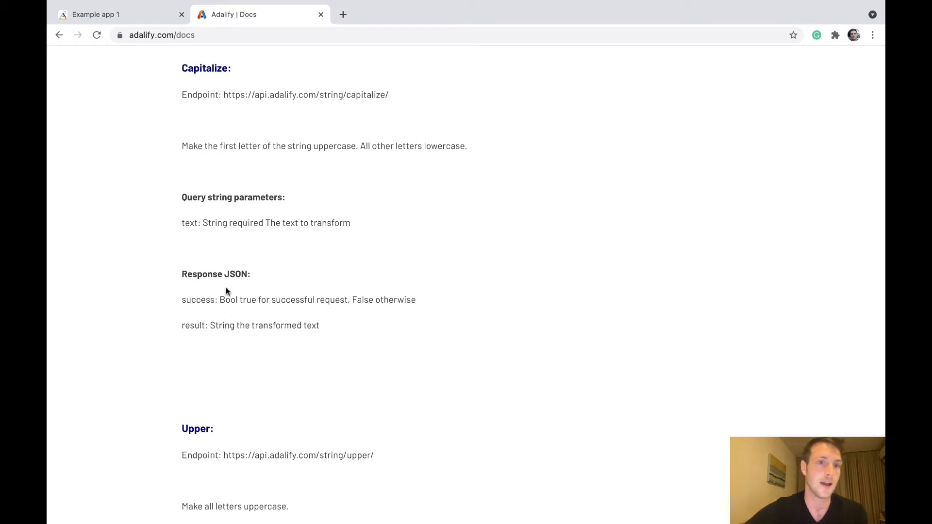
scroll(down, 3)
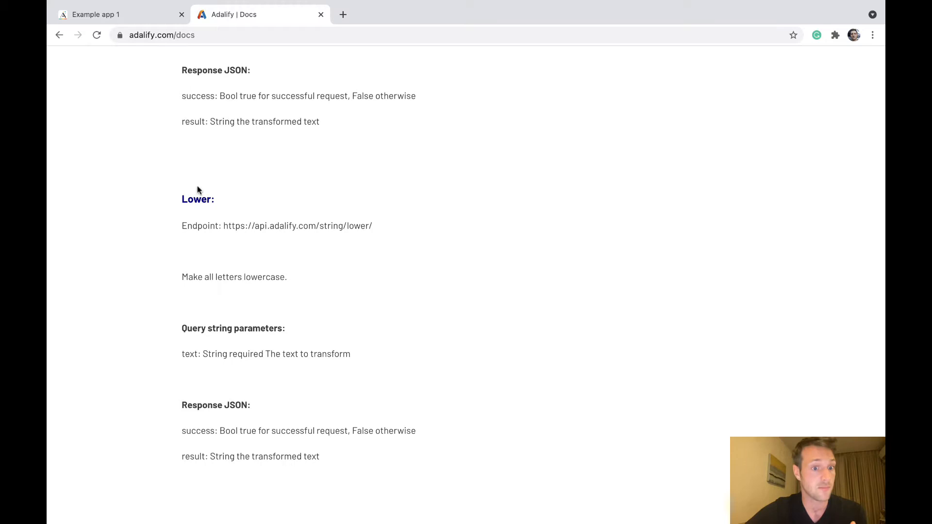
scroll(down, 3)
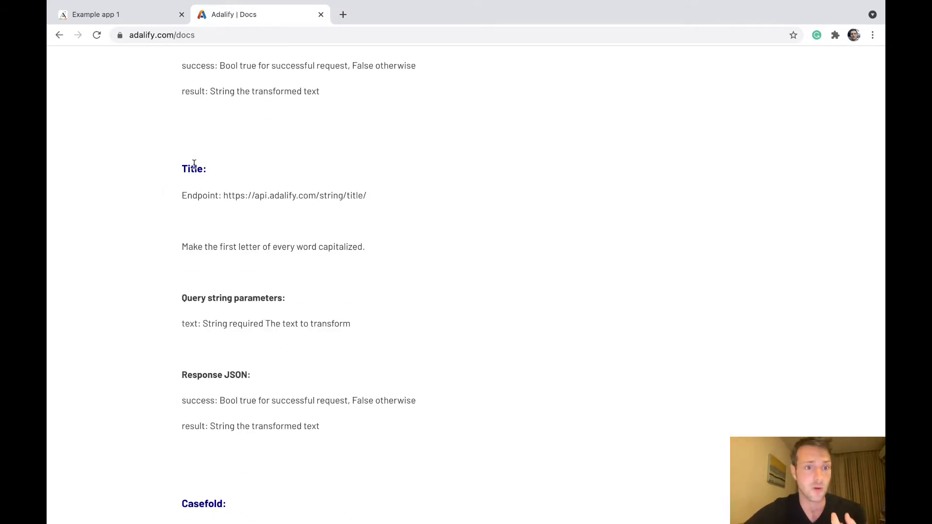
scroll(up, 3)
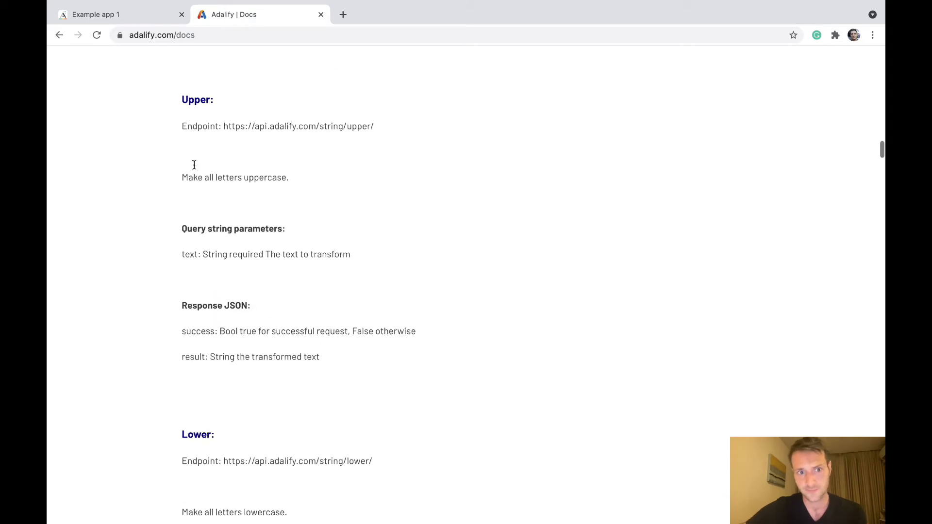
scroll(down, 3)
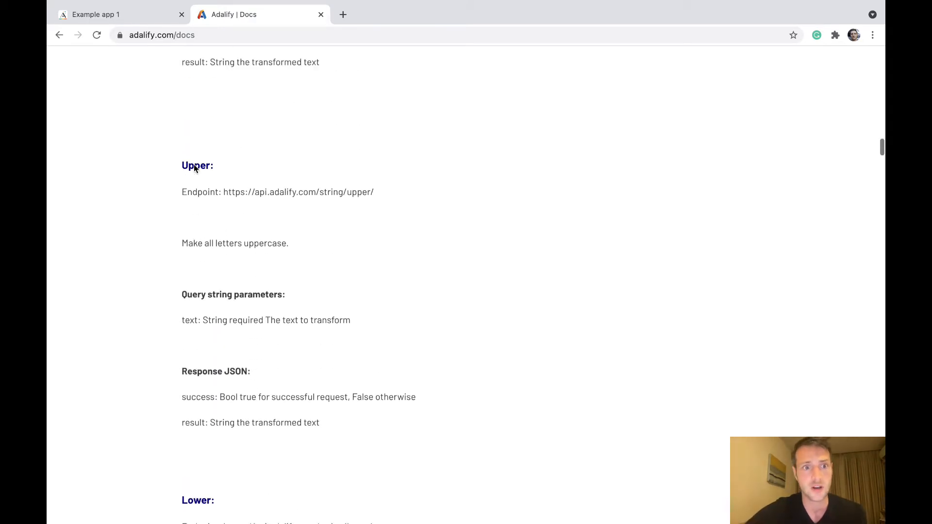
scroll(up, 3)
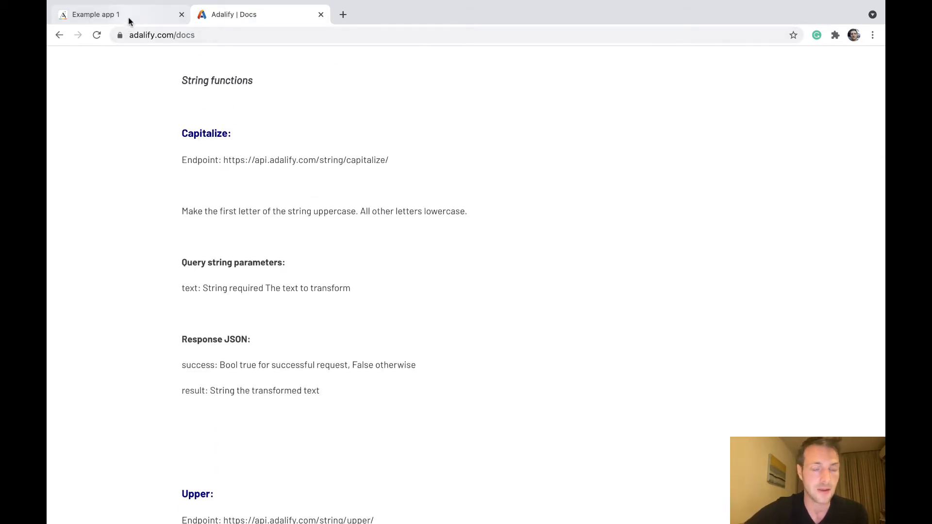
scroll(down, 3)
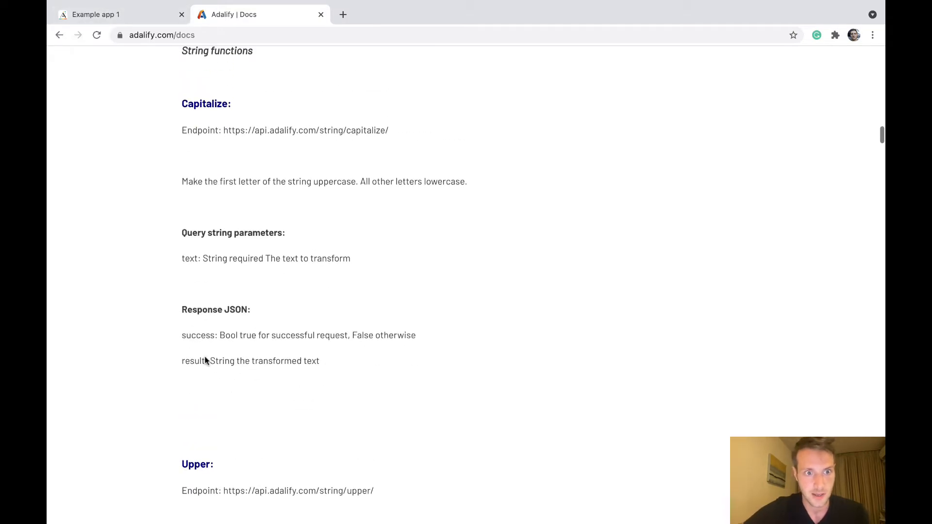
Step: Rename the UPPER button's Capitalize custom action to Upper and continue to its API request settings
click(119, 14)
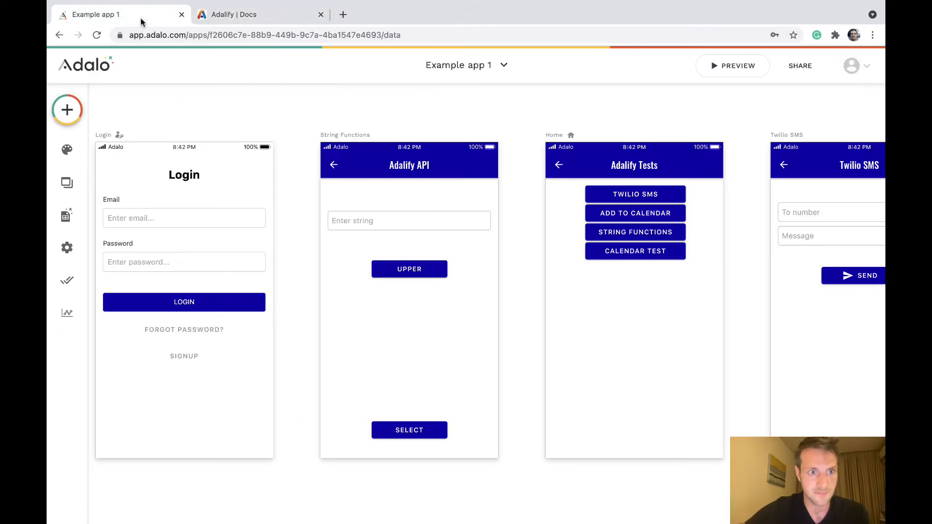
click(409, 221)
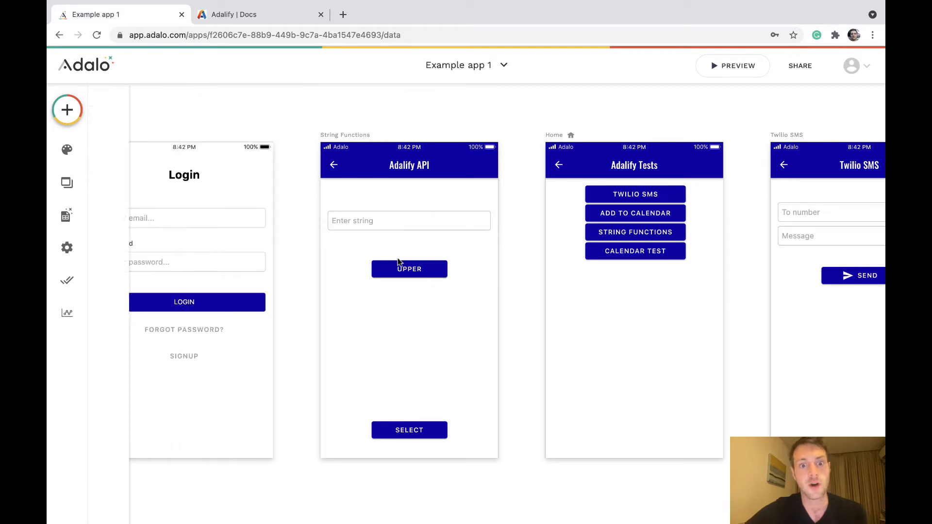
click(409, 269)
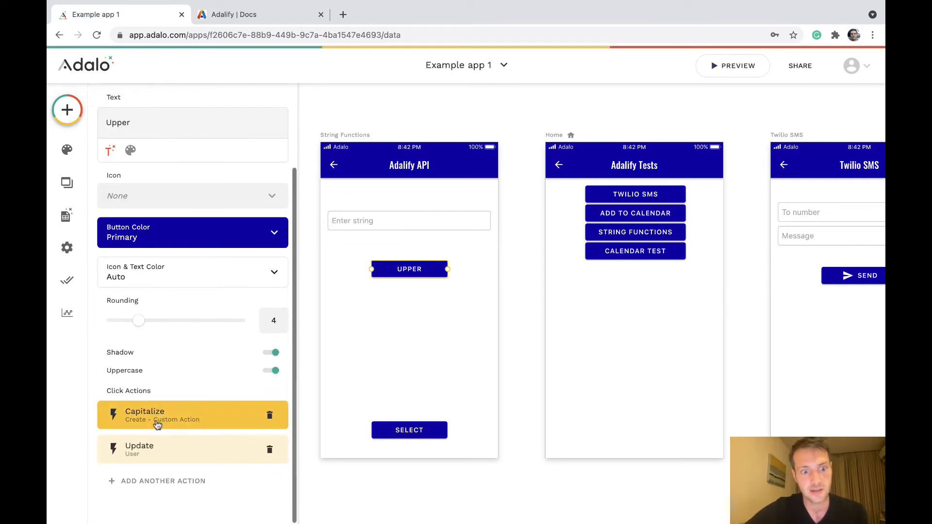
click(179, 415)
text(U)
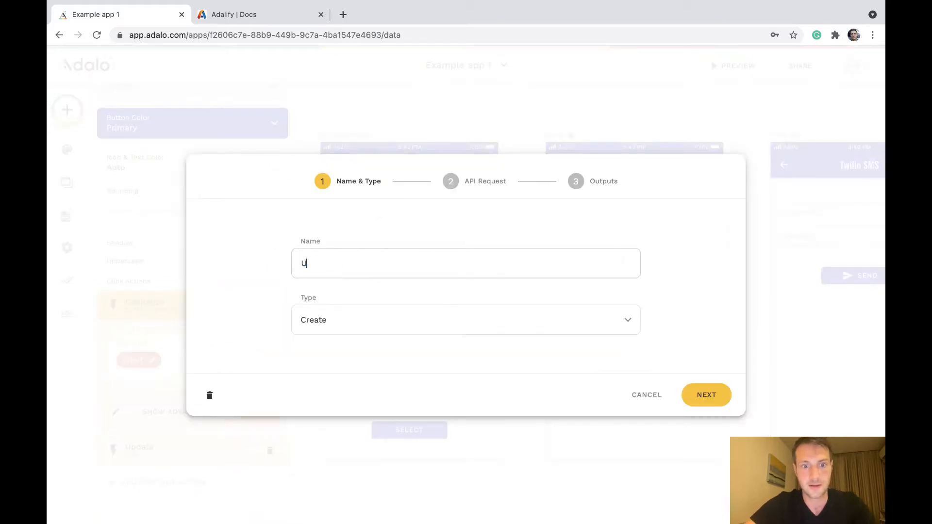
click(706, 396)
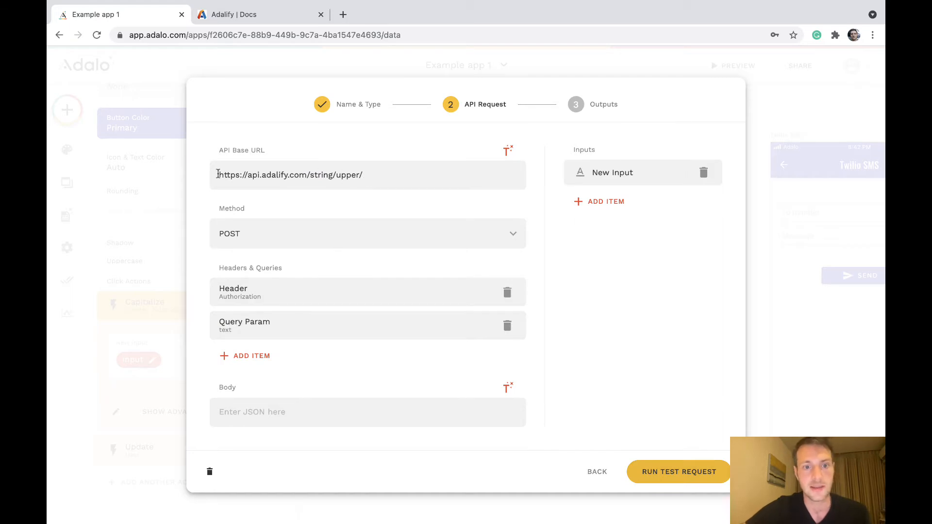
click(261, 15)
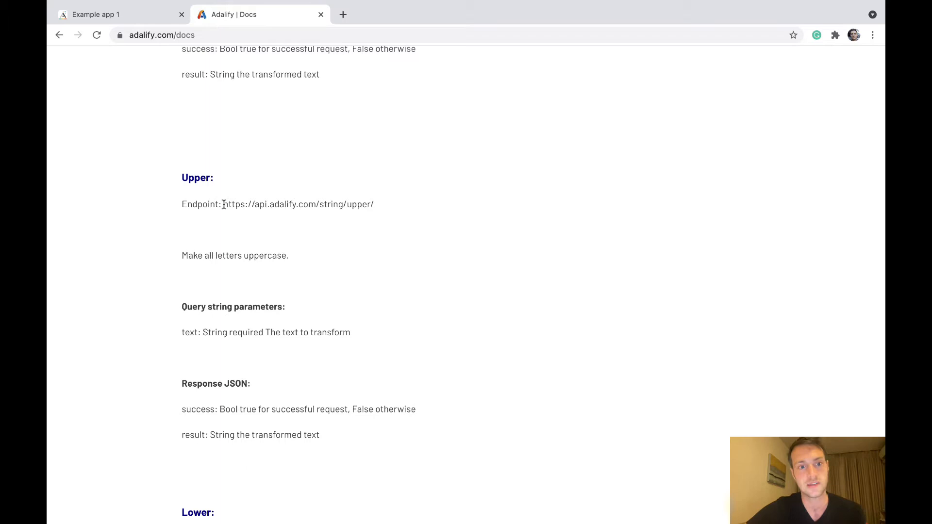
double_click(298, 204)
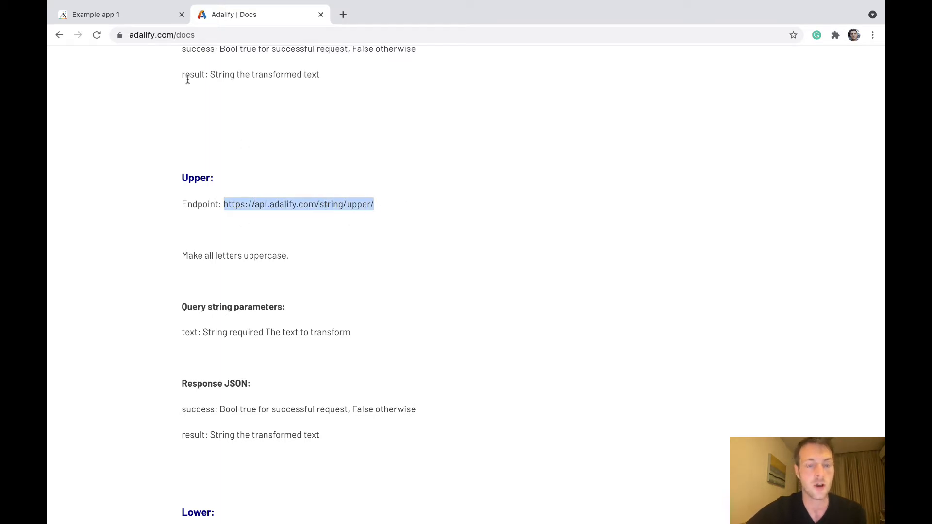
click(95, 15)
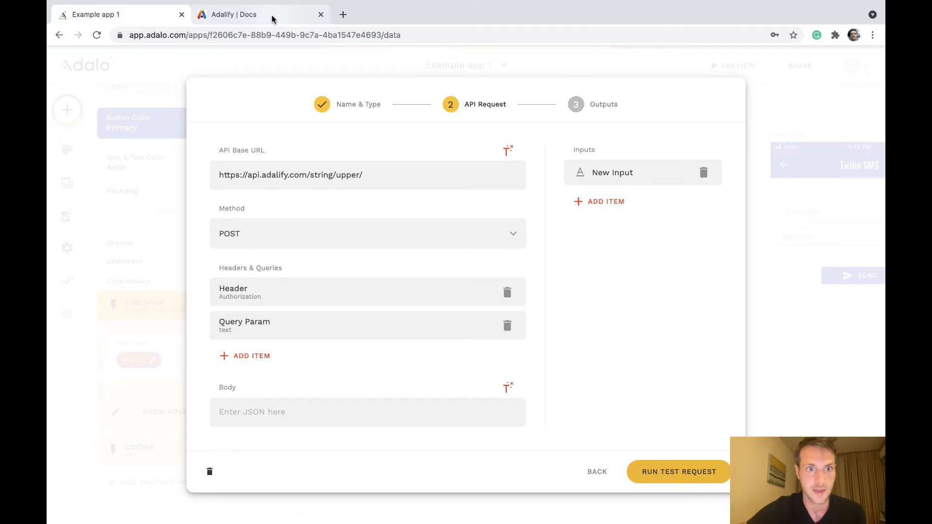
click(238, 15)
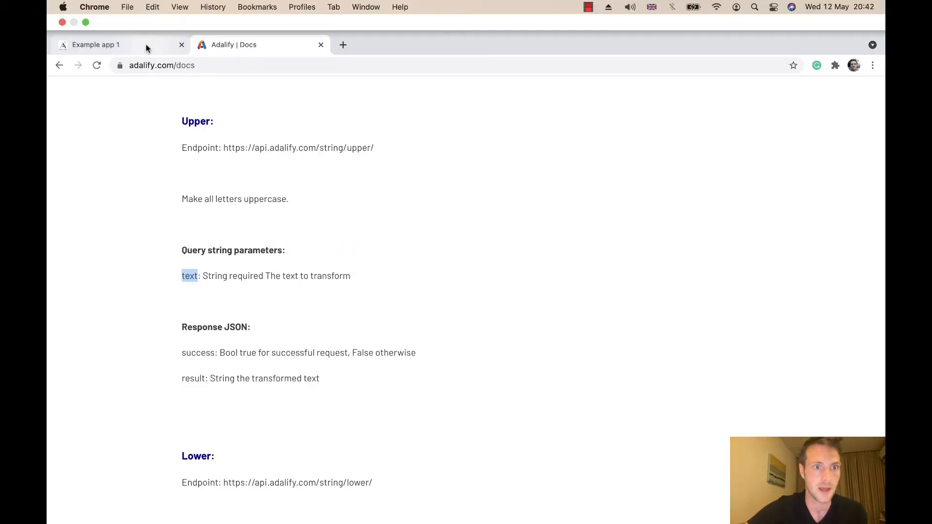
Step: Check the text query parameter and Authorization header, then run a test request returning HELLO
click(97, 44)
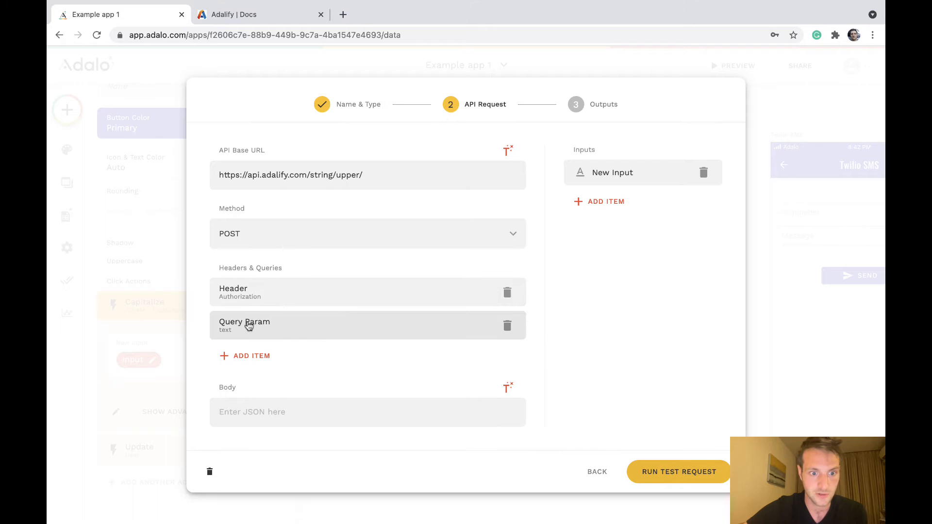
click(244, 326)
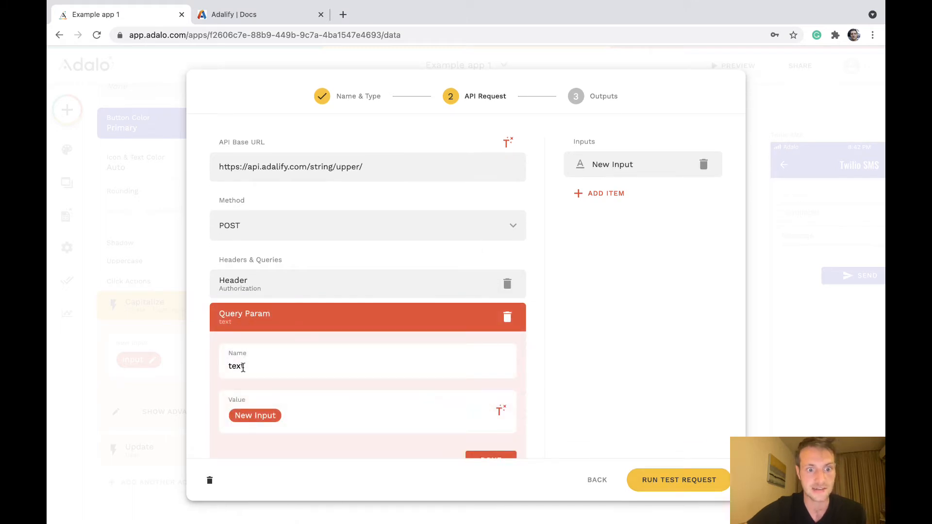
click(613, 164)
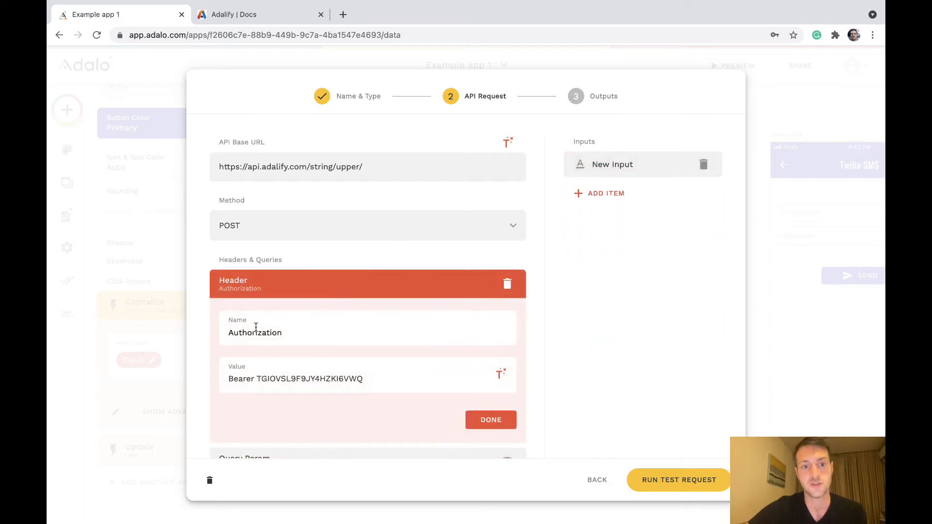
mouse_move(285, 366)
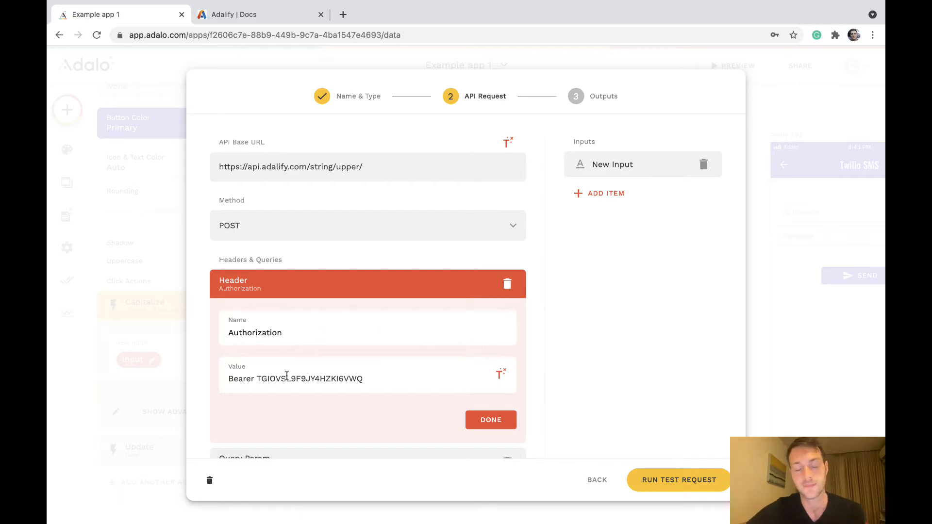
click(490, 419)
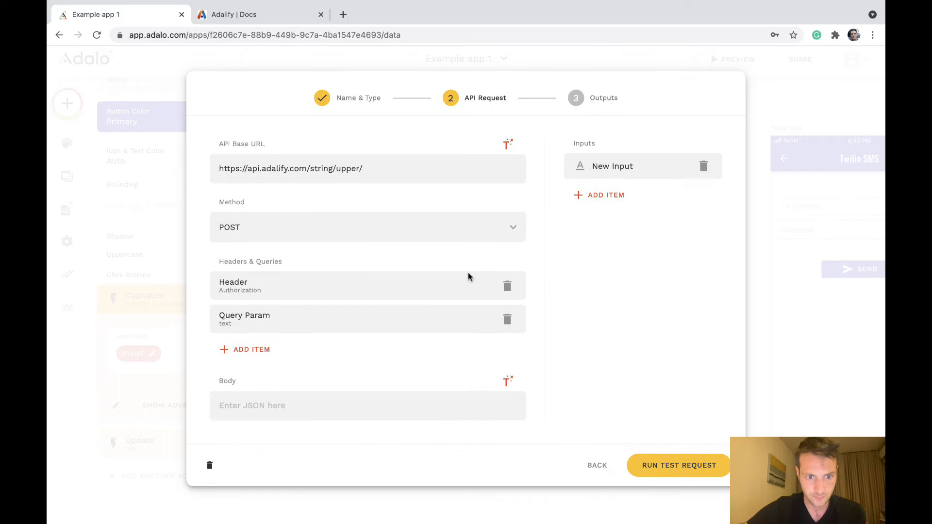
click(679, 465)
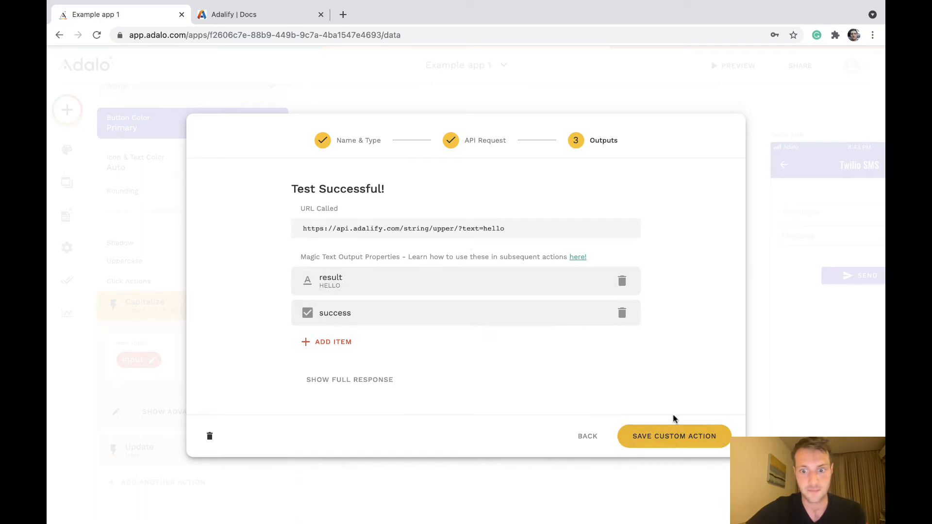
Step: Save the Upper action and set the Update User's String field to Upper's result instead of Yahoo
click(674, 437)
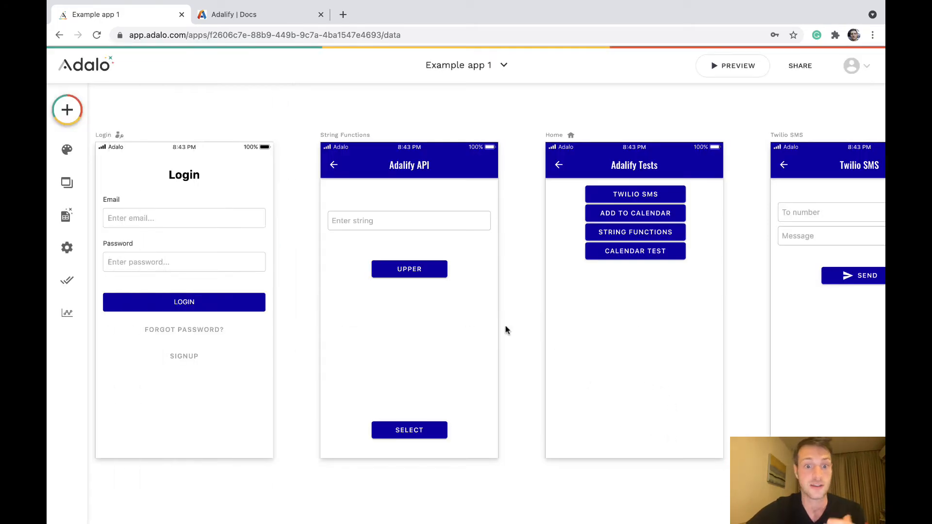
click(409, 269)
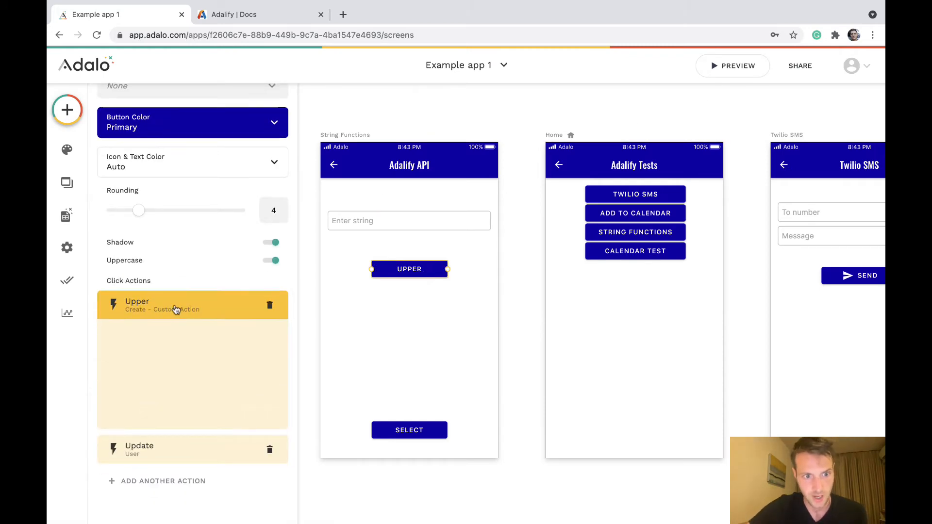
click(178, 448)
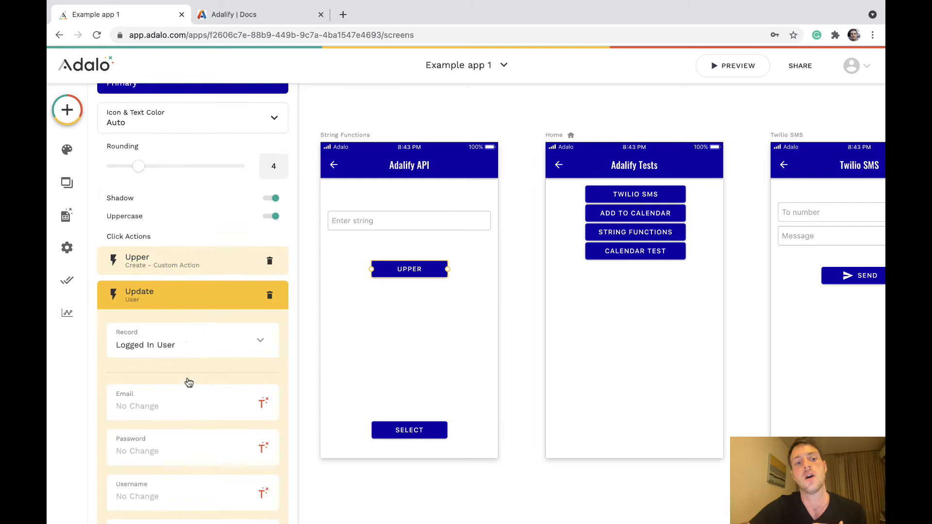
scroll(down, 3)
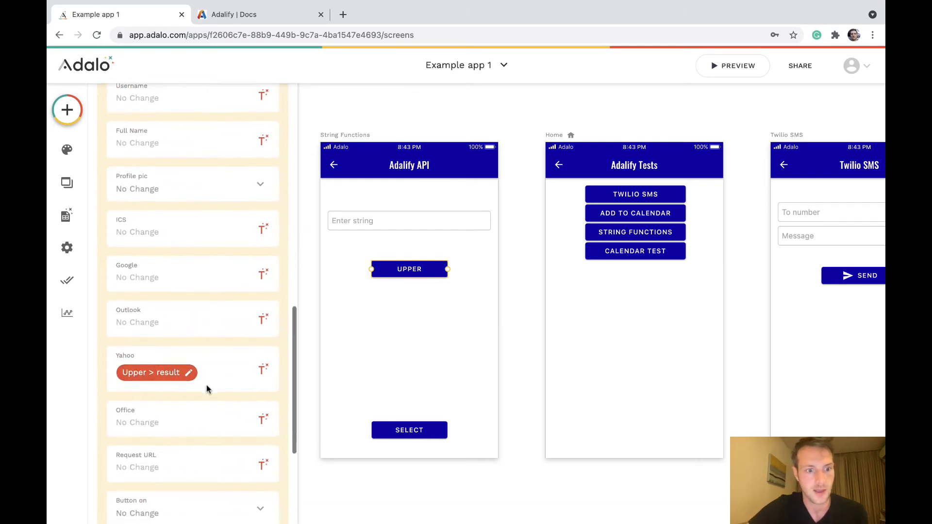
scroll(down, 3)
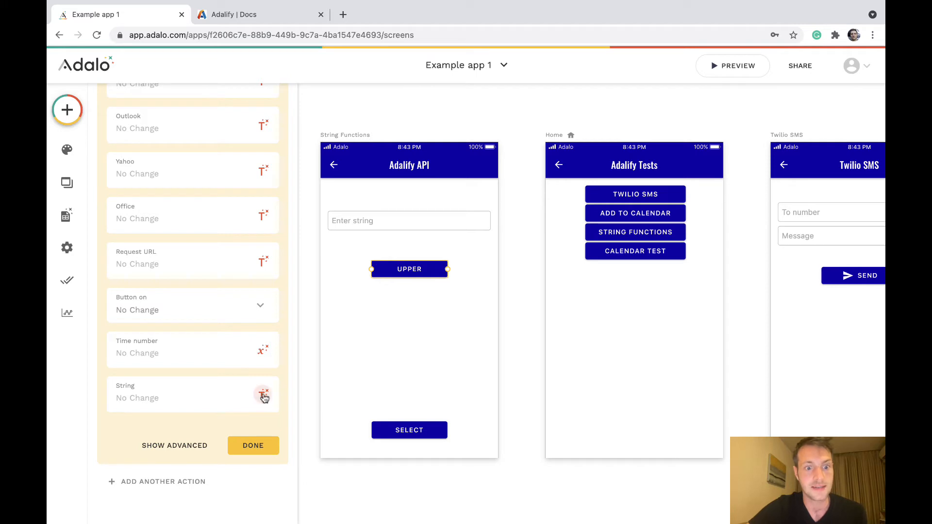
click(263, 394)
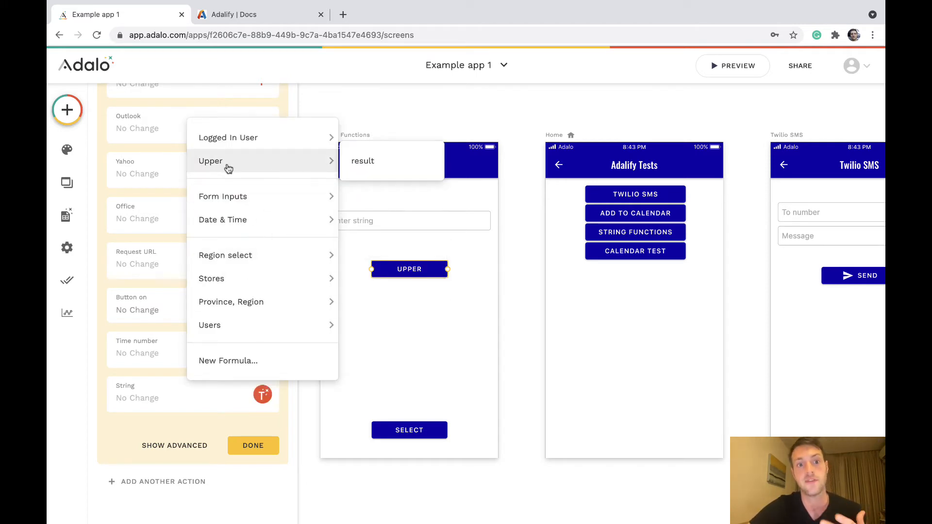
mouse_move(380, 164)
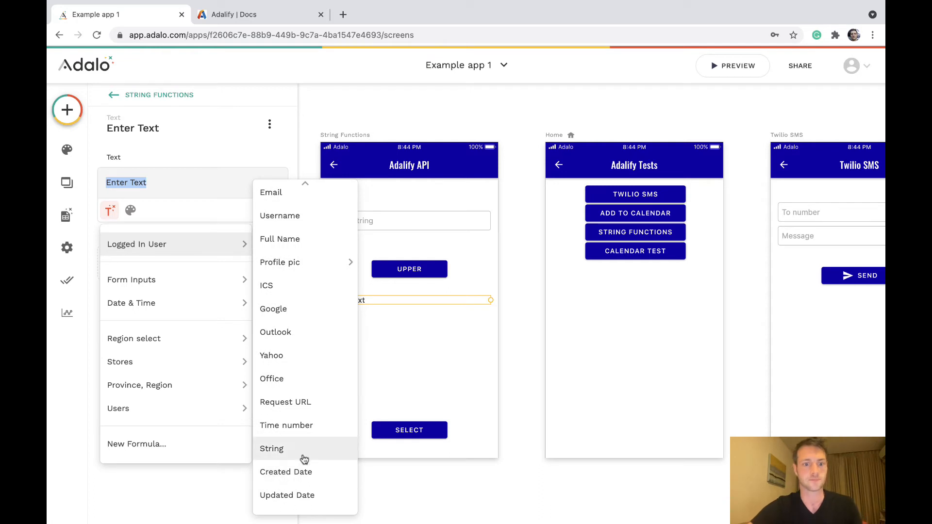
Step: Show the logged-in user's String in the new text element and launch the app preview
click(271, 449)
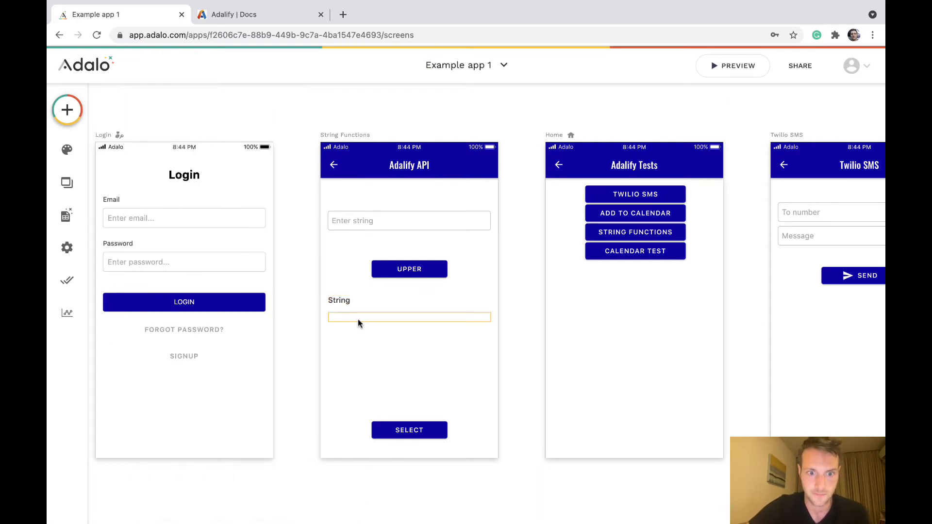
click(732, 65)
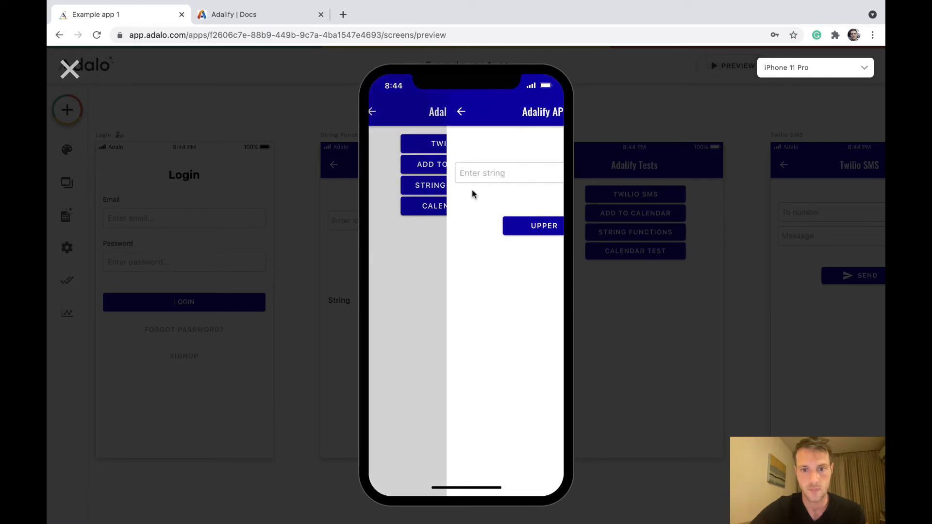
Step: Enter text in the preview and run UPPER to get TEXT TO MAKE UPPER CASE
text(text to make upper case)
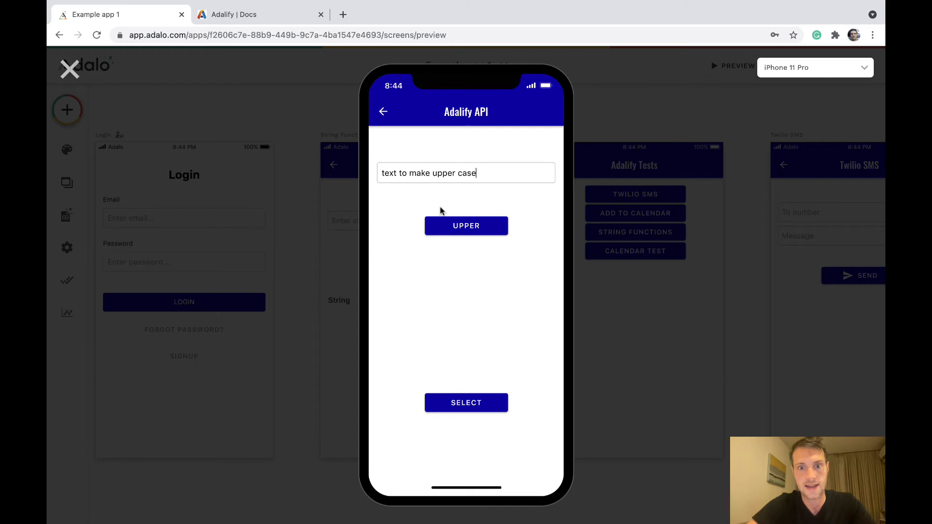
click(466, 226)
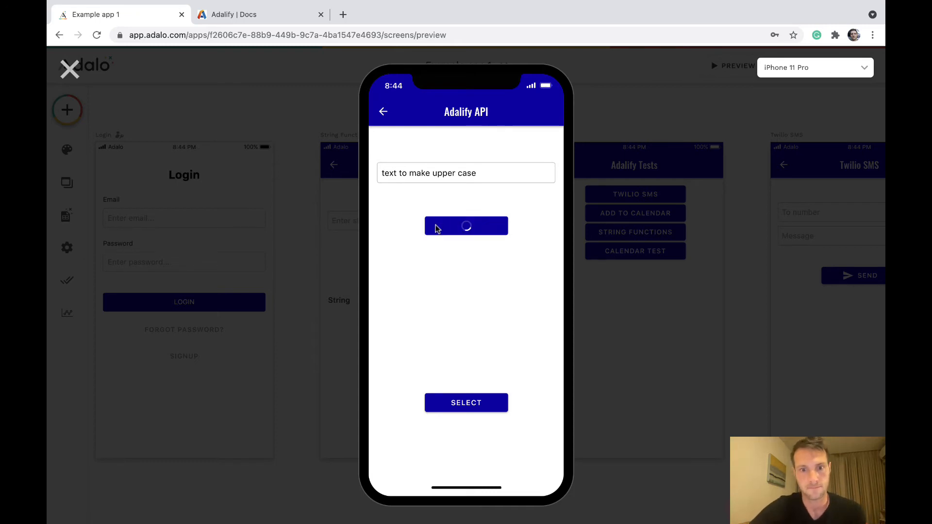
click(466, 226)
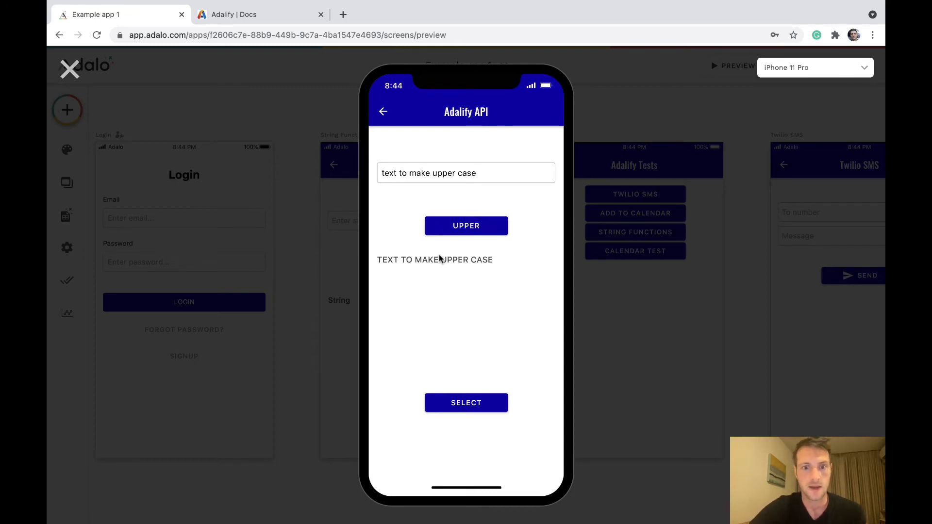
mouse_move(75, 88)
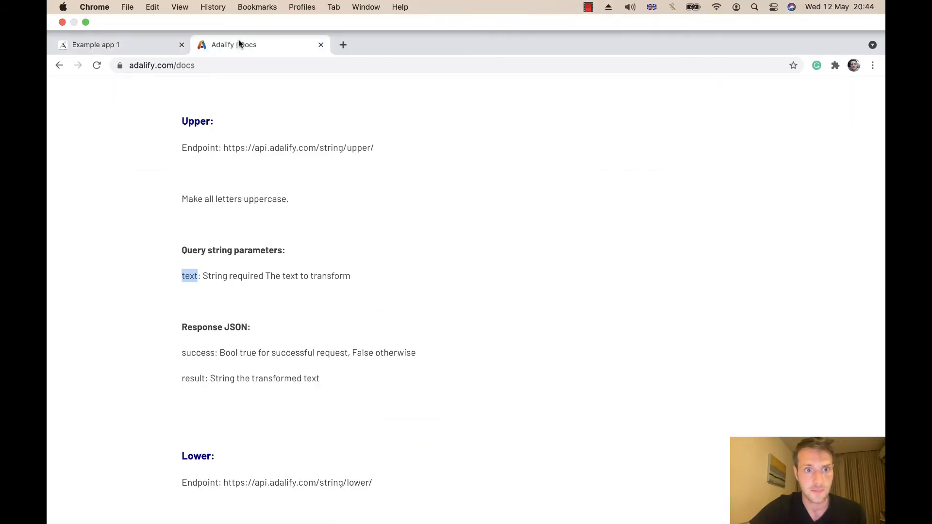
Step: Locate the Title endpoint URL in the docs and return to the Adalo editor
scroll(down, 3)
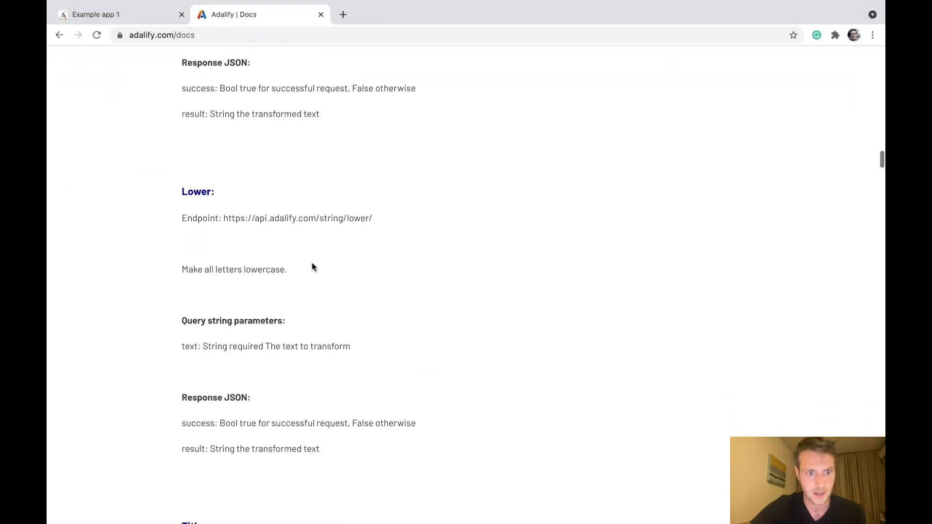
scroll(down, 3)
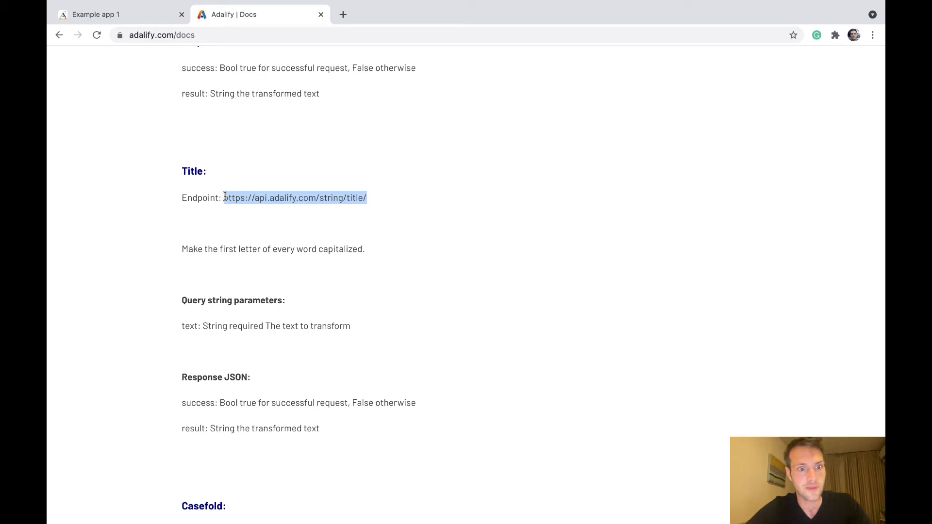
mouse_move(195, 326)
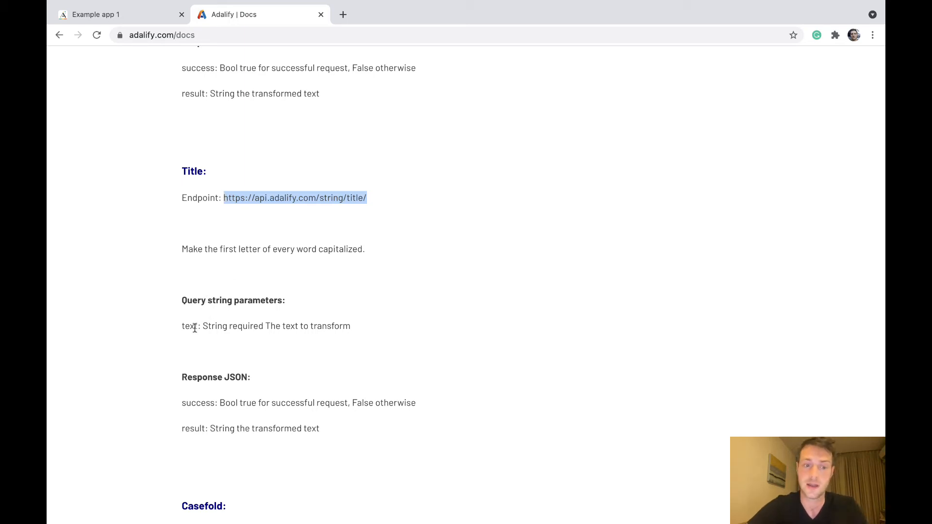
mouse_move(191, 327)
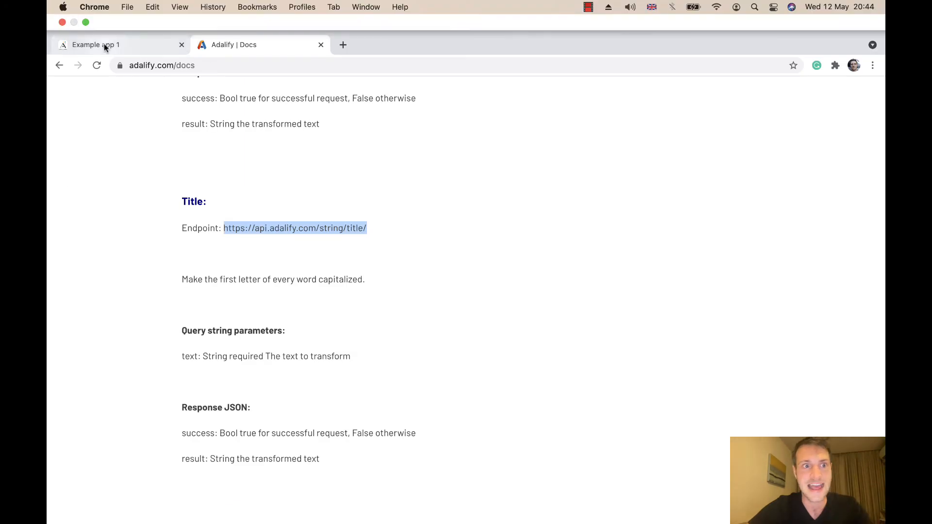
click(95, 44)
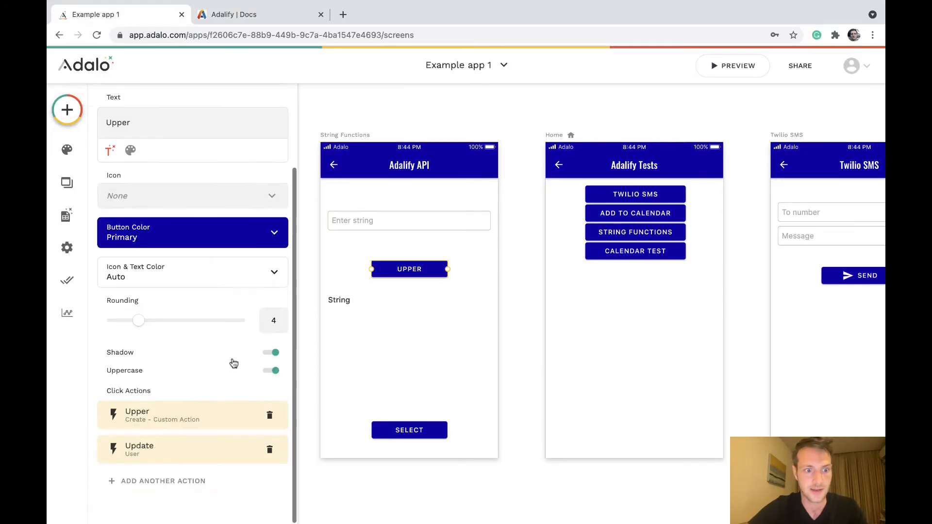
Step: Rename the action Title, point it at /string/title/, test it successfully and save it
click(179, 415)
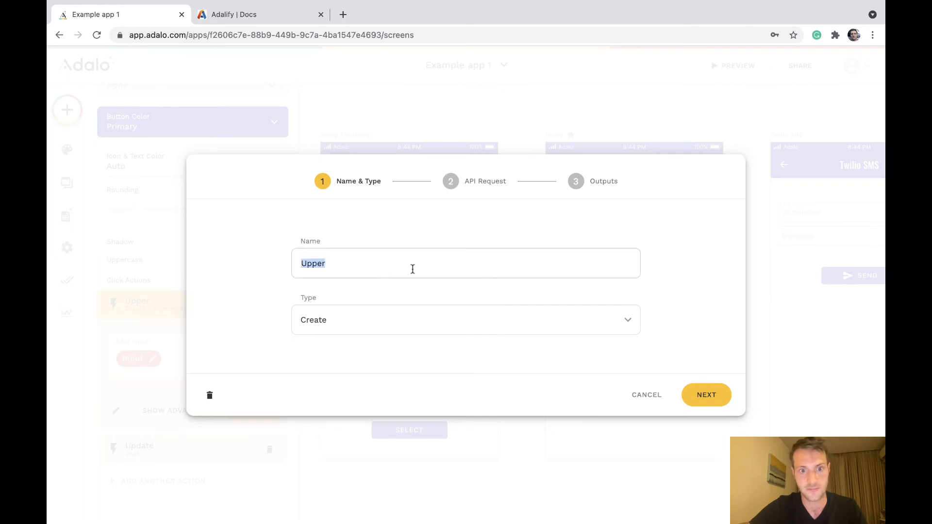
click(706, 396)
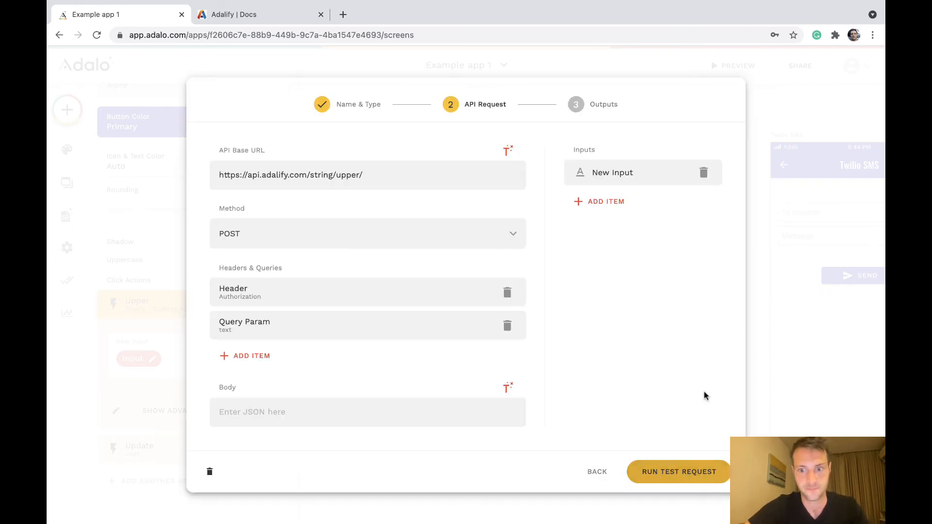
text(title/)
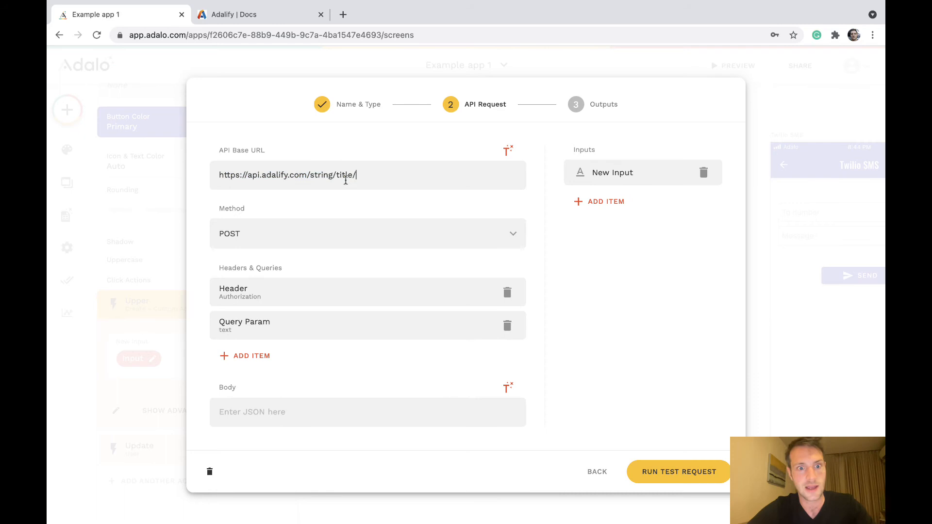
mouse_move(308, 323)
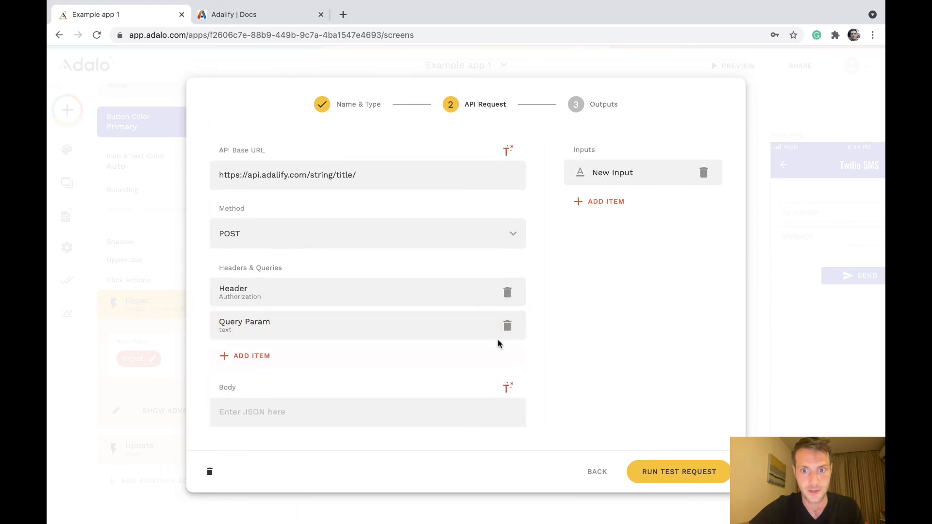
click(679, 472)
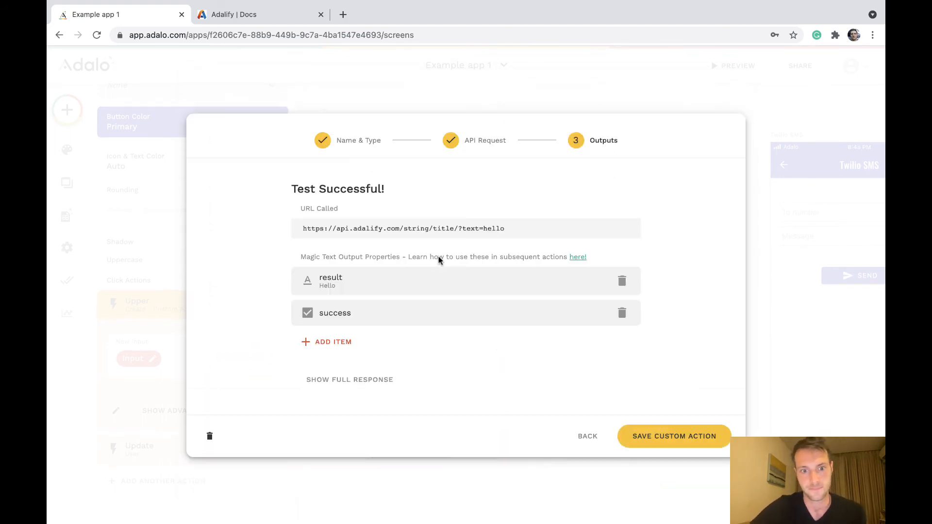
click(674, 436)
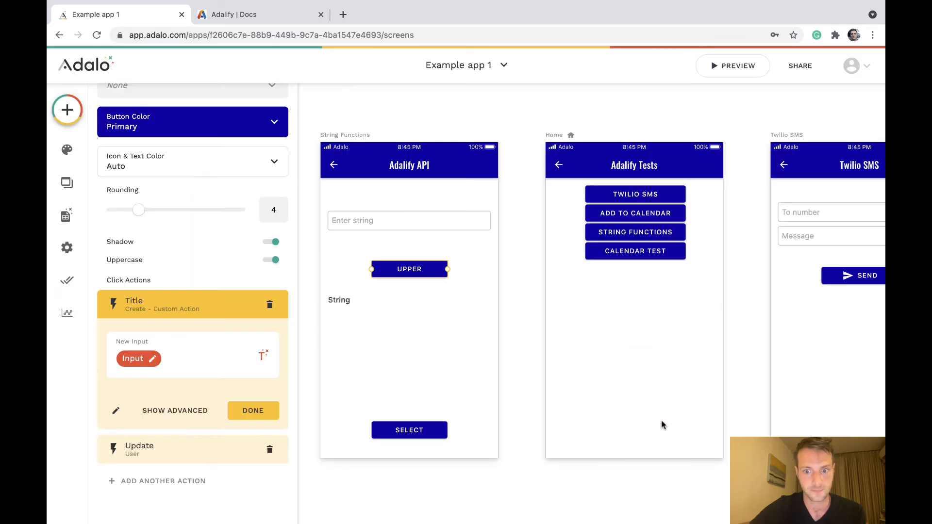
mouse_move(248, 333)
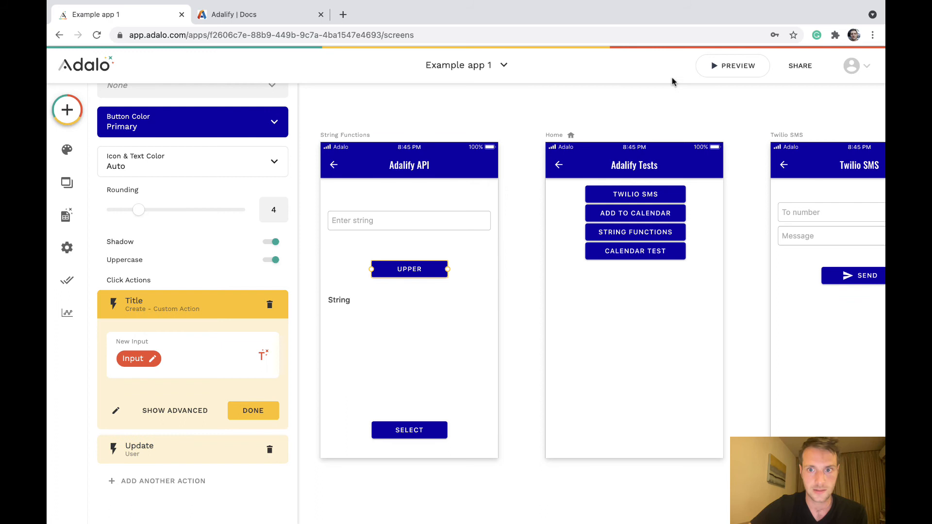
Step: Preview the app, enter a sentence and get back A String To Make Into A Title
click(732, 65)
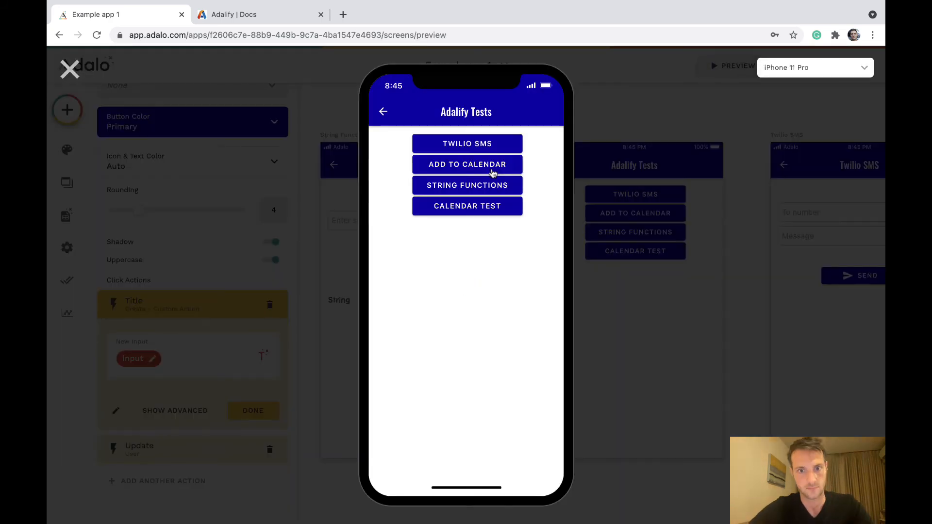
mouse_move(502, 186)
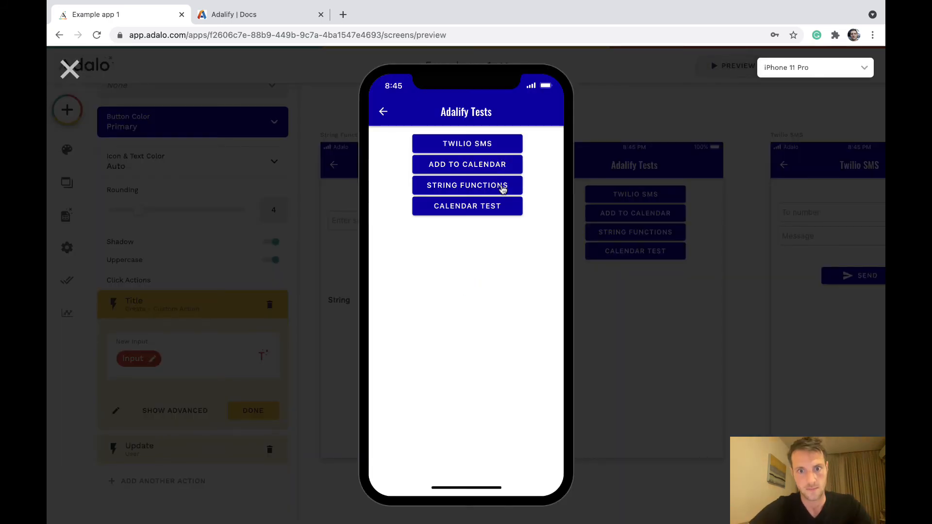
click(467, 184)
text(a string to make into)
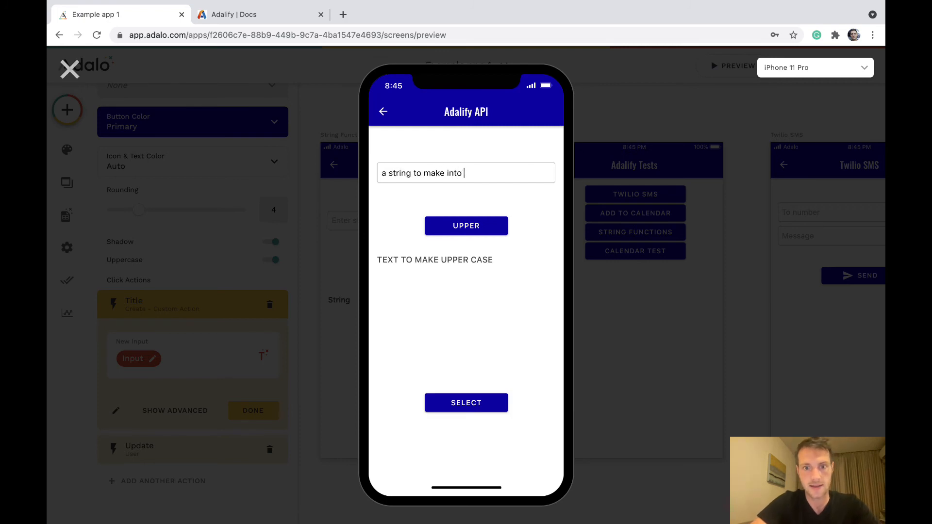
text(a title)
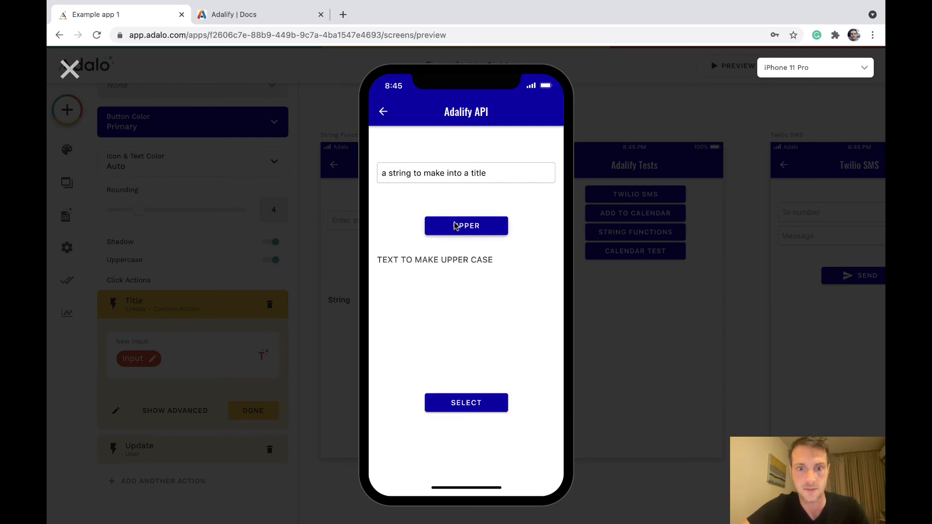
click(466, 226)
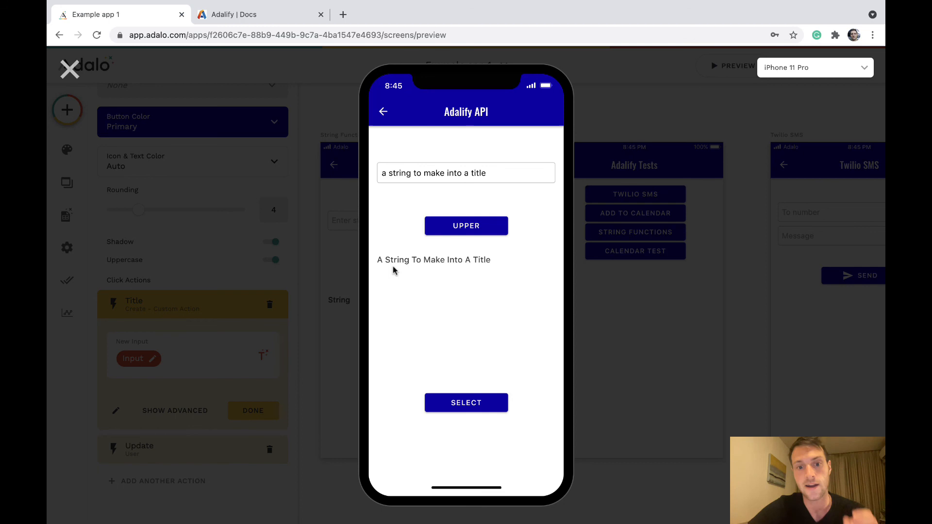
mouse_move(435, 290)
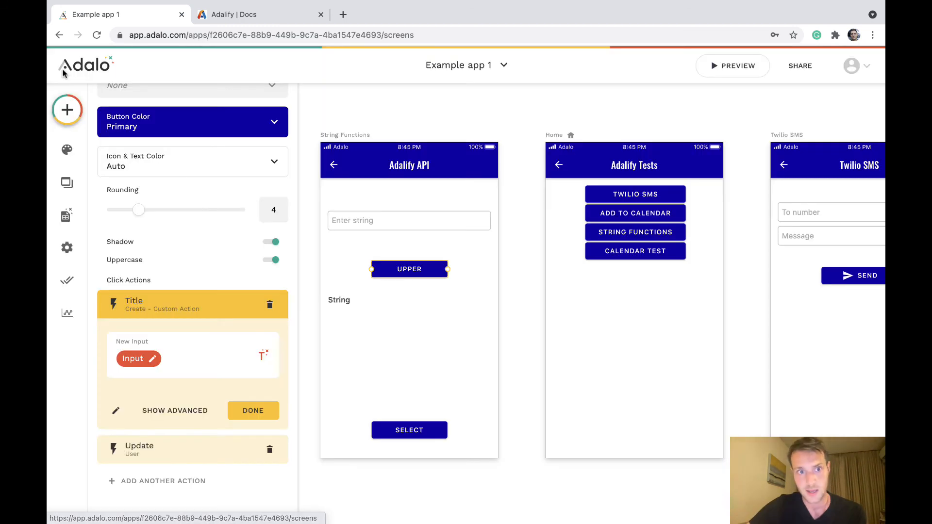
click(256, 14)
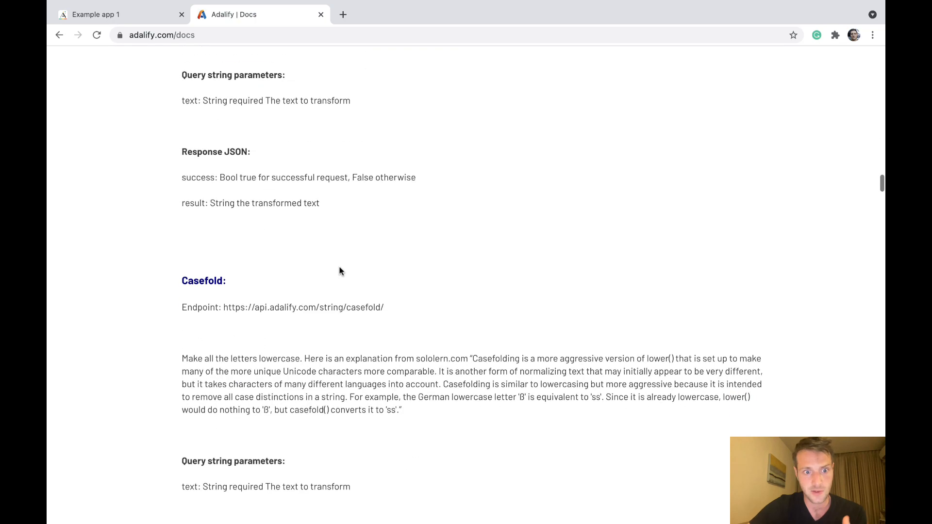
scroll(down, 3)
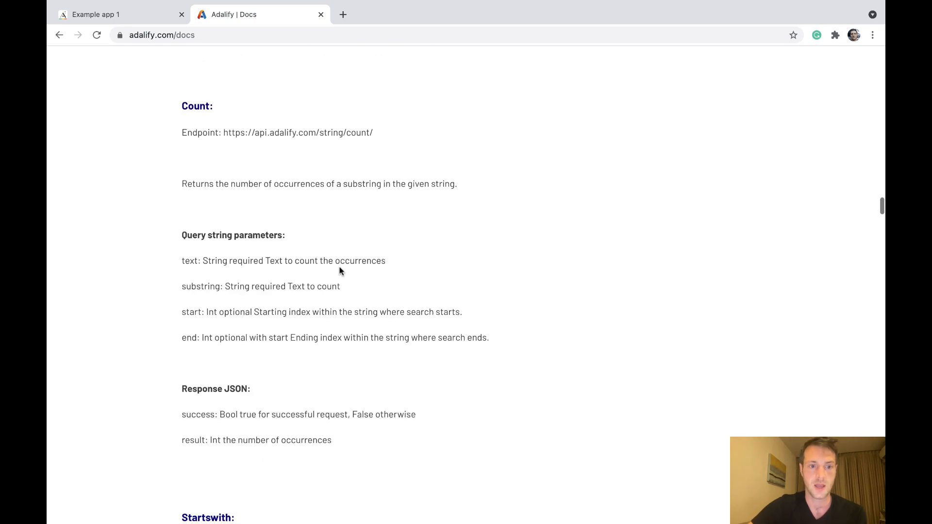
scroll(down, 3)
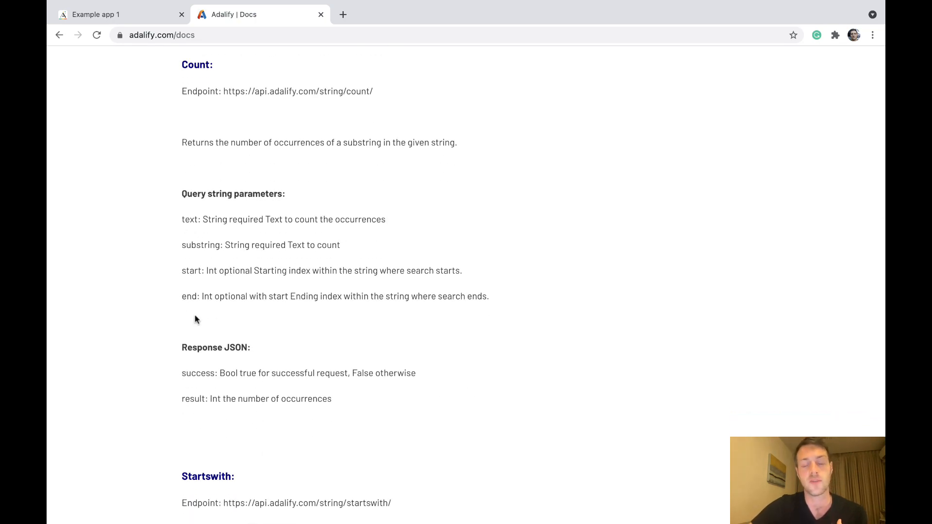
scroll(down, 3)
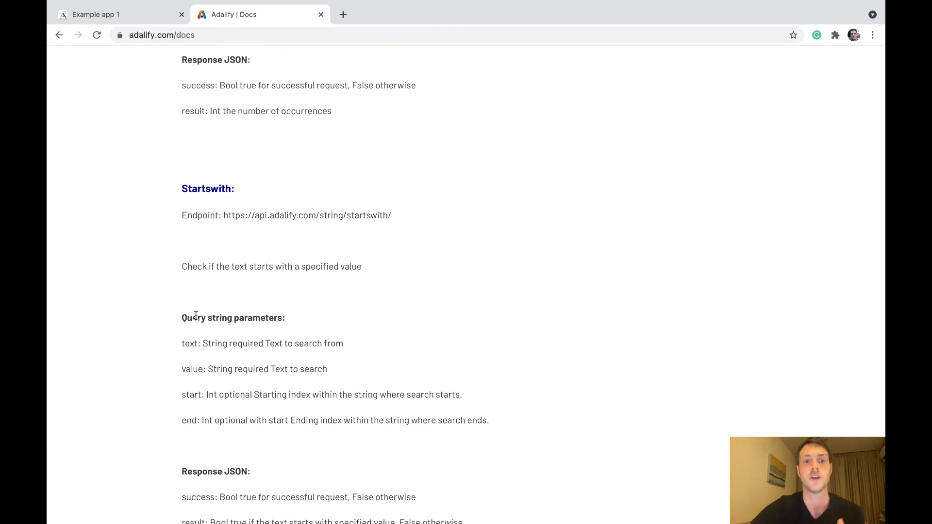
scroll(down, 3)
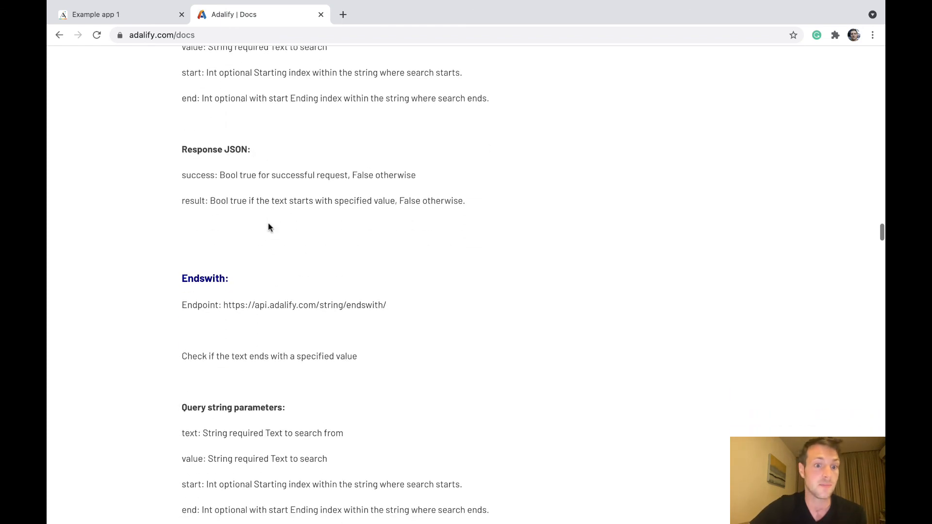
click(92, 14)
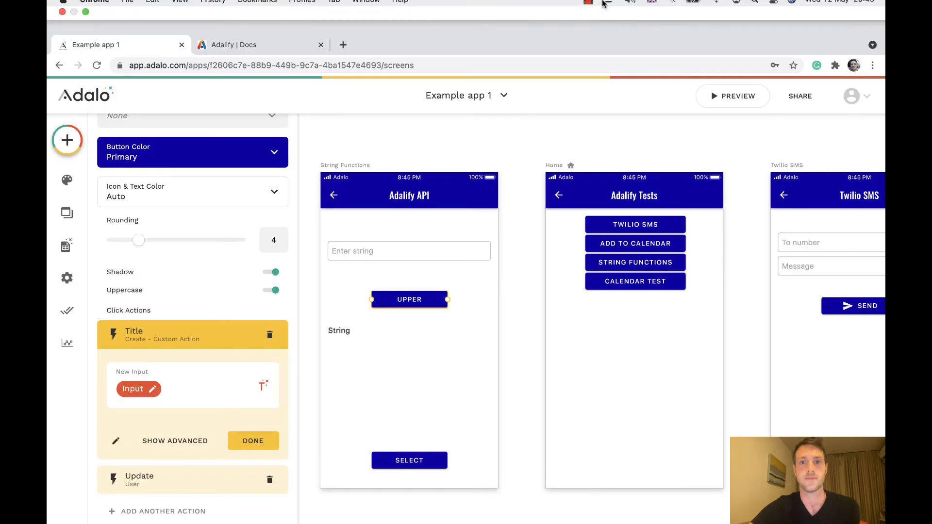
click(589, 7)
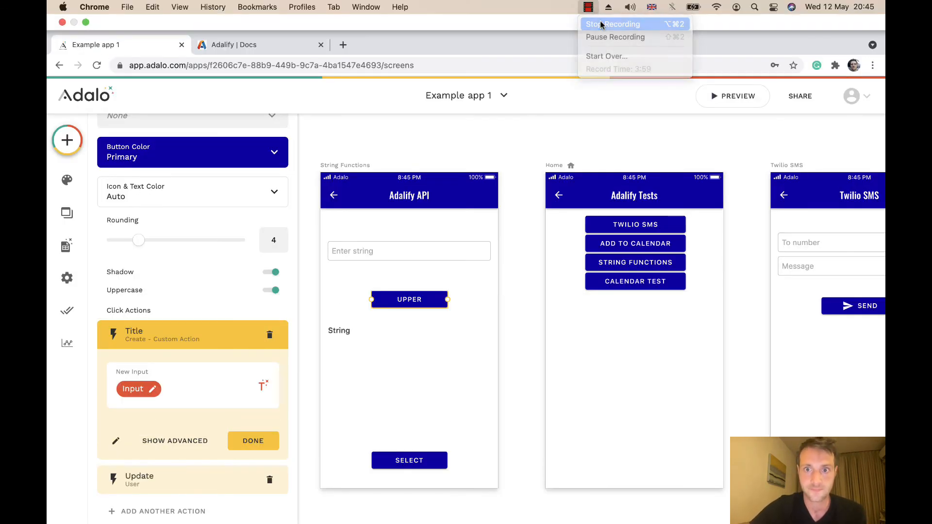